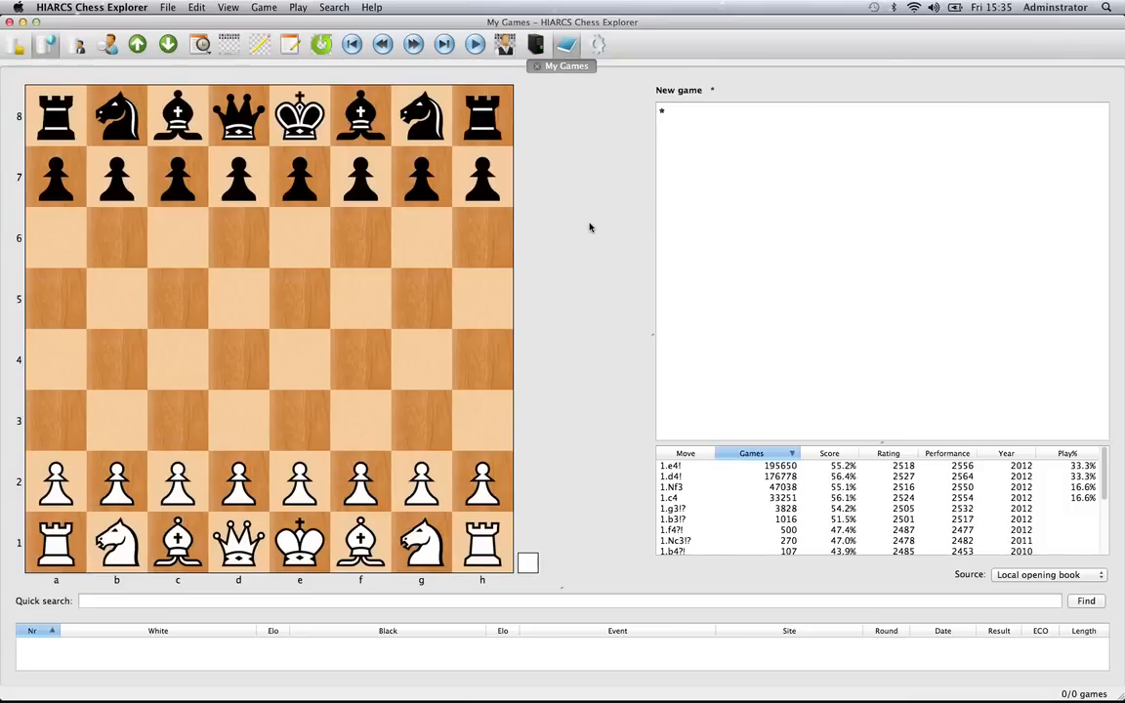
mouse_move(557, 133)
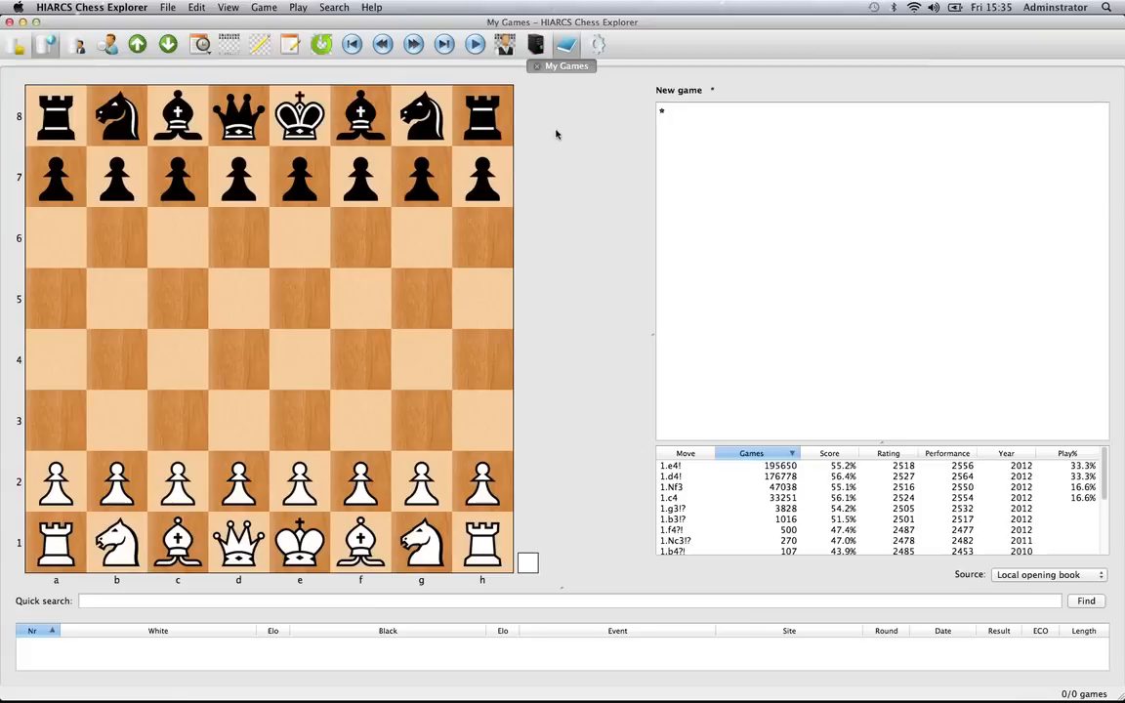
mouse_move(558, 125)
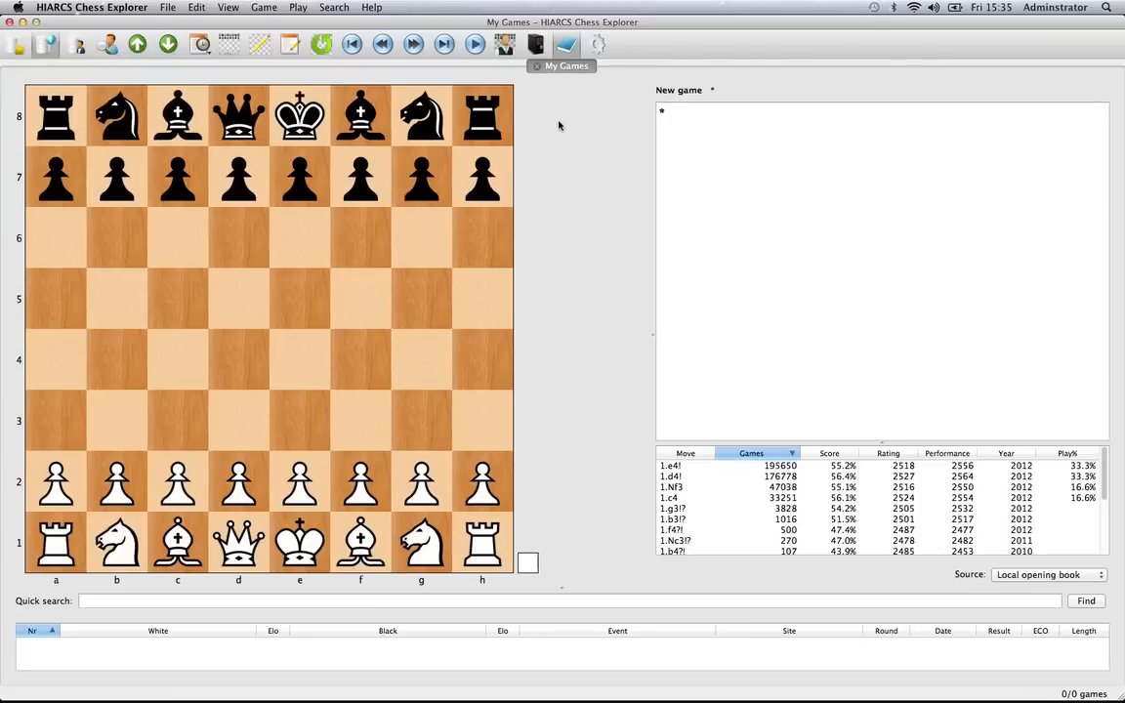
mouse_move(551, 656)
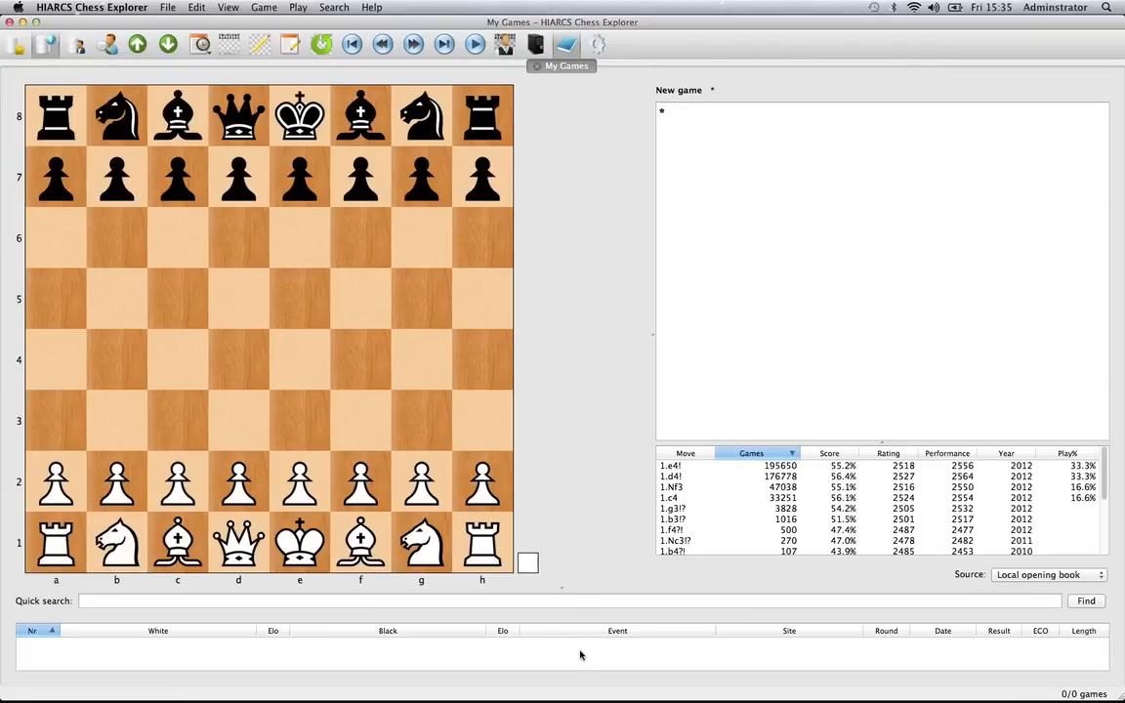
mouse_move(594, 664)
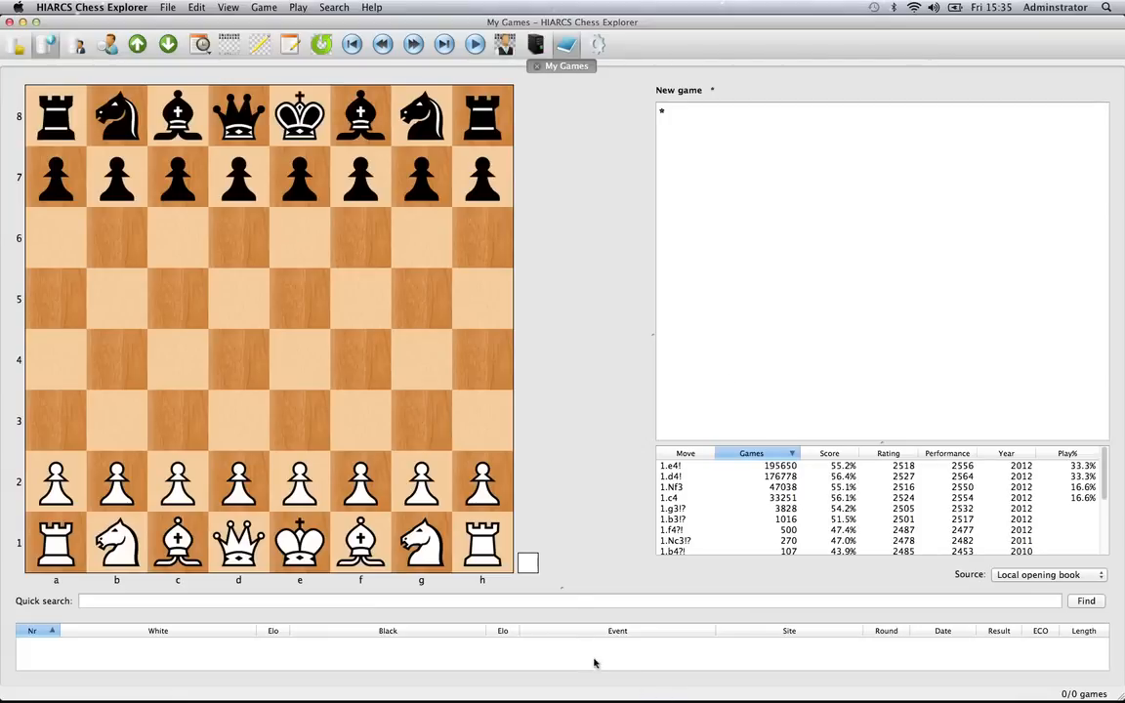
mouse_move(555, 121)
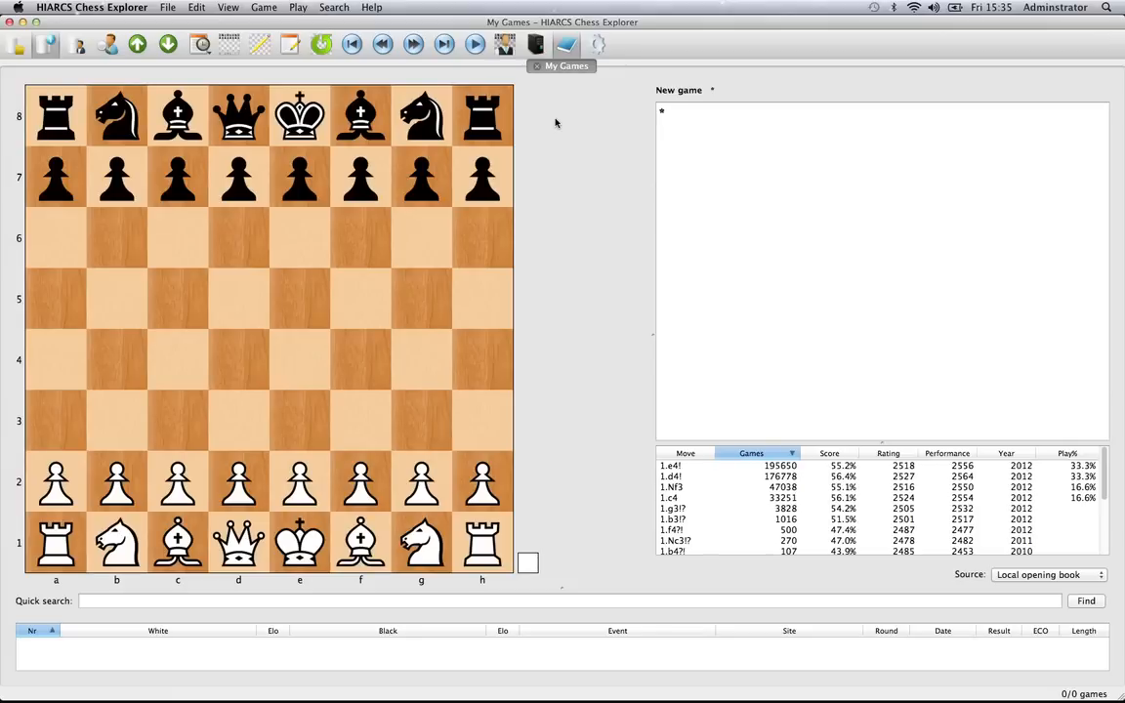
mouse_move(754, 172)
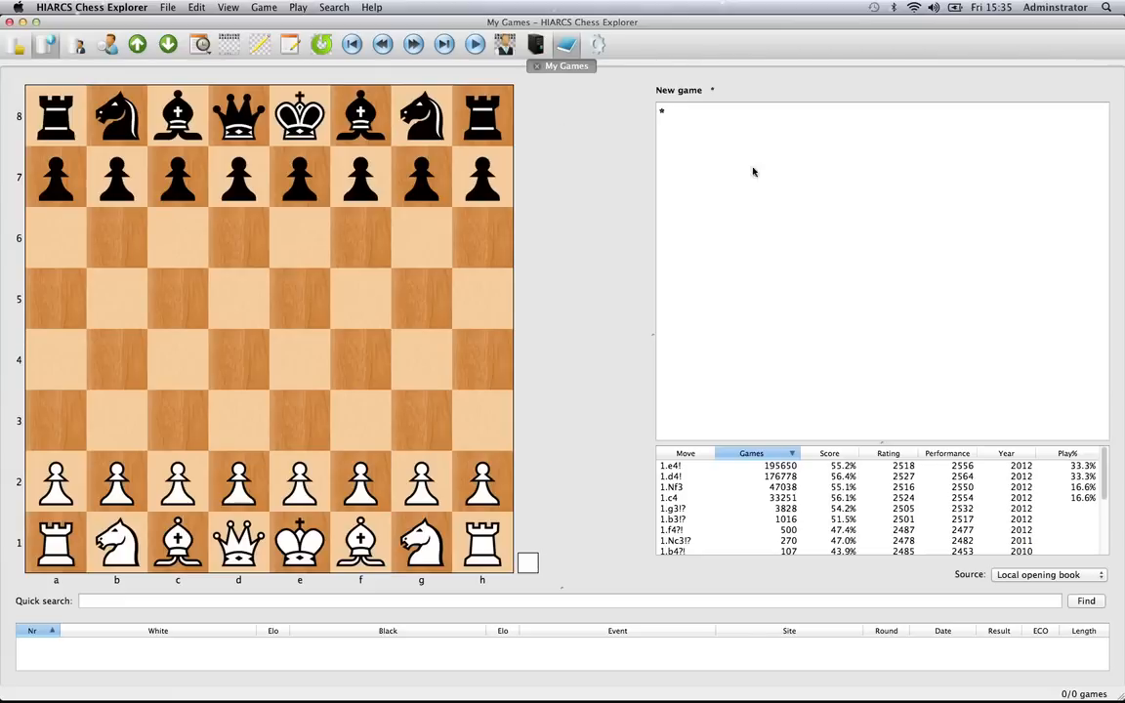
mouse_move(531, 414)
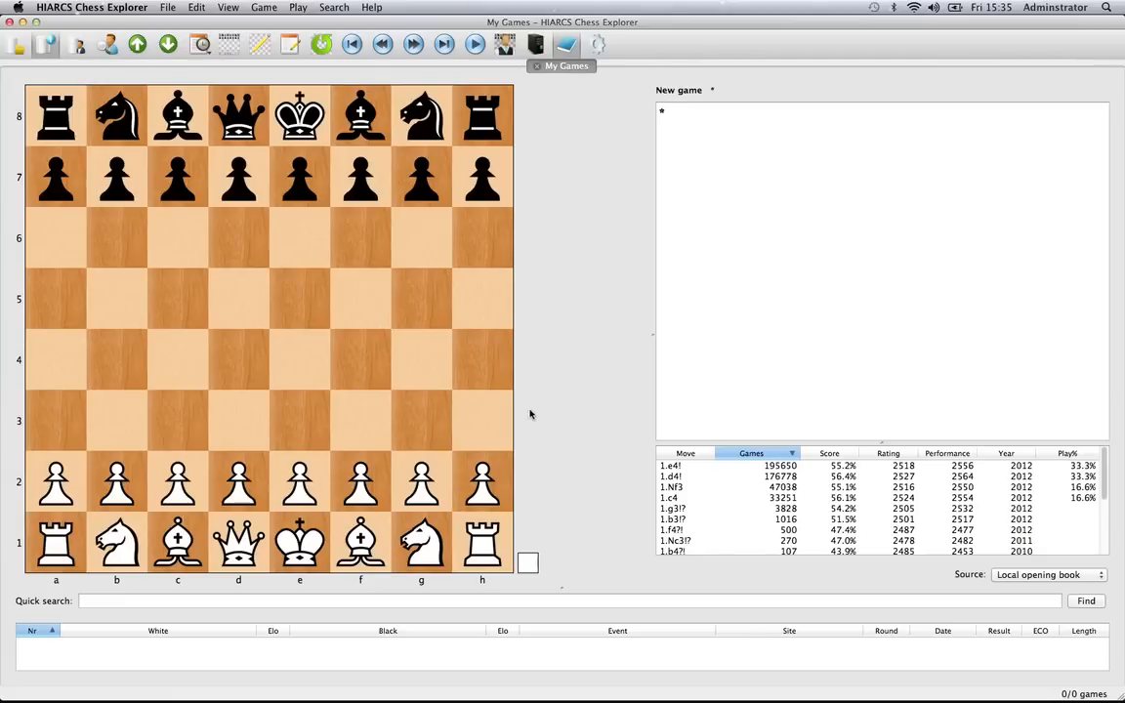
mouse_move(567, 410)
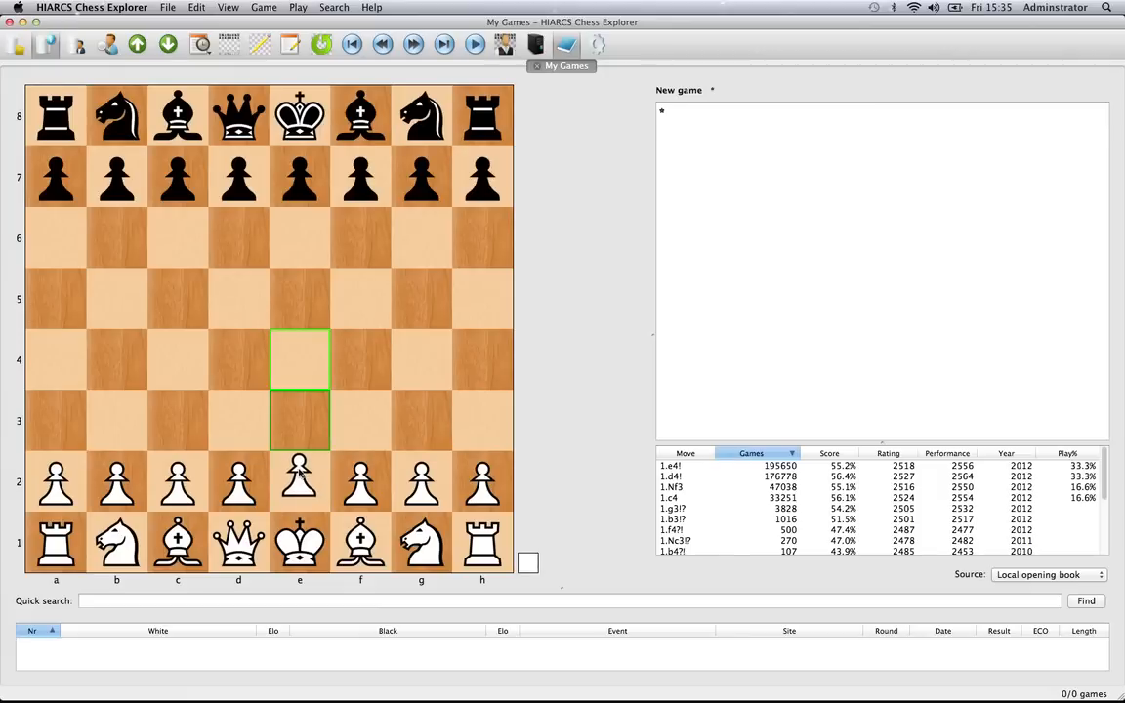
Play 1.e4 e5 2.Nf3 Nc6 3.Bc4 on the board, reaching the Italian Game position
drag(300, 480, 300, 359)
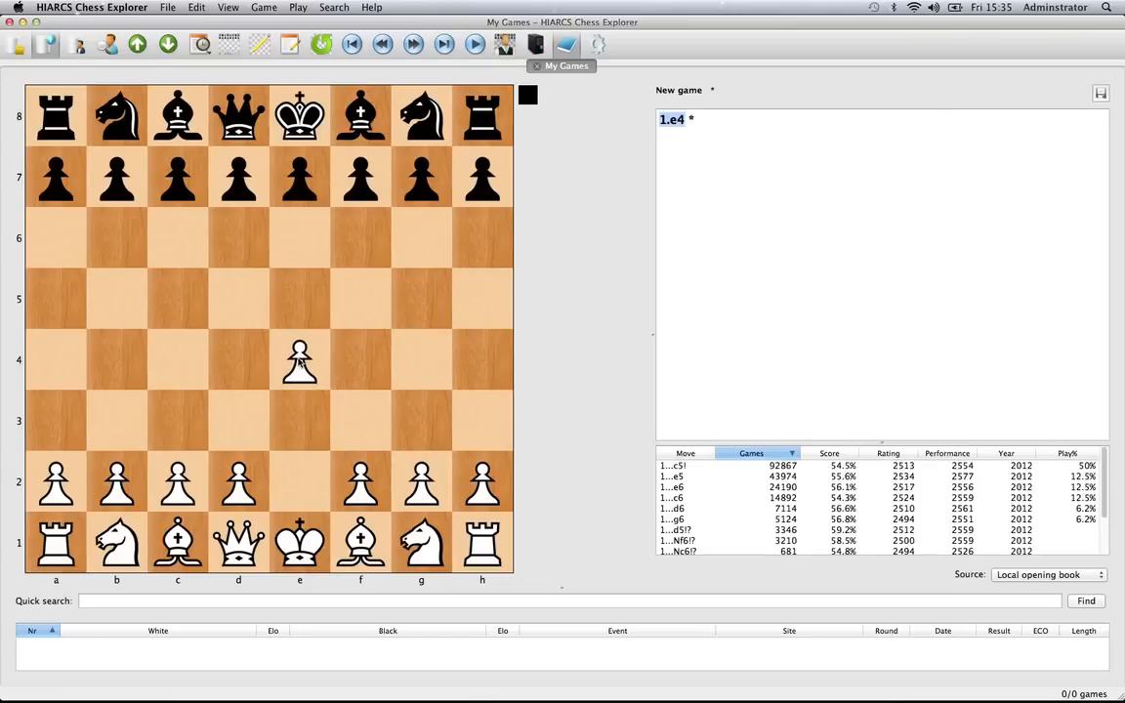
mouse_move(301, 350)
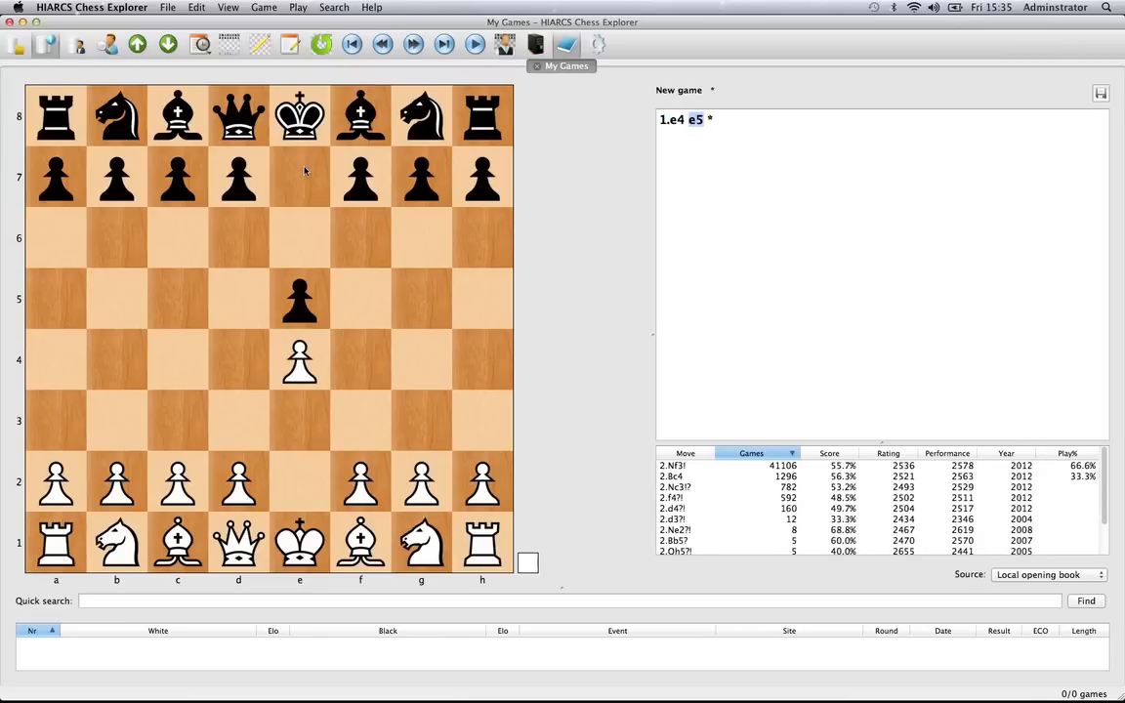
click(420, 543)
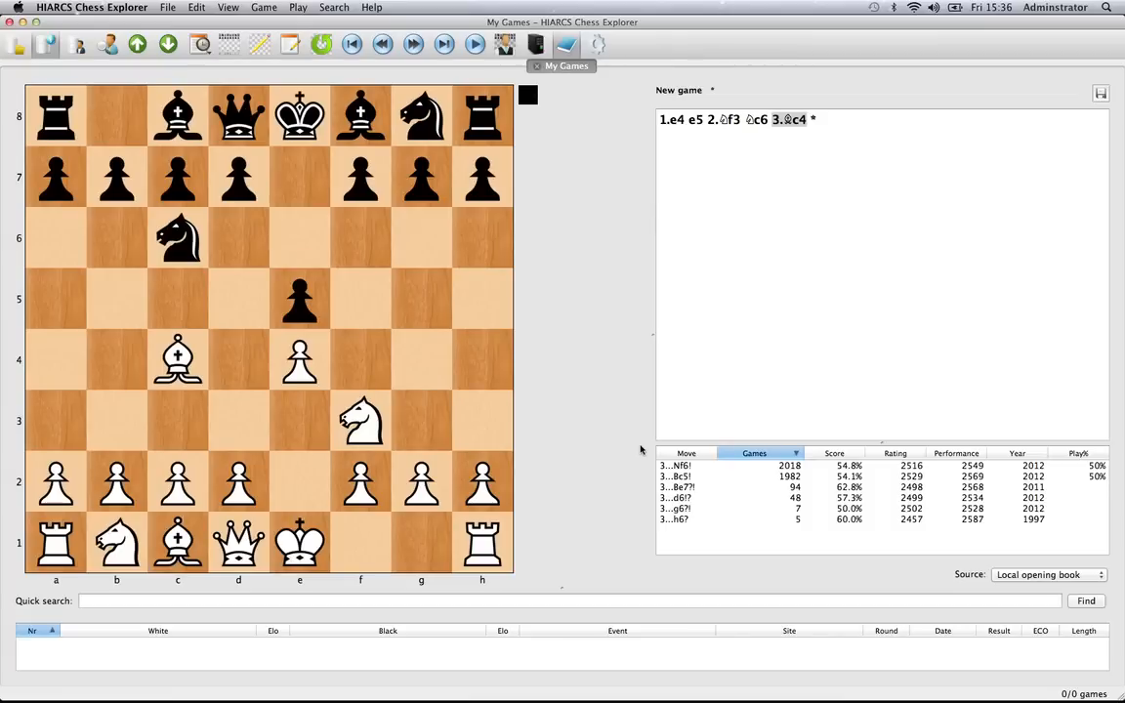
mouse_move(599, 227)
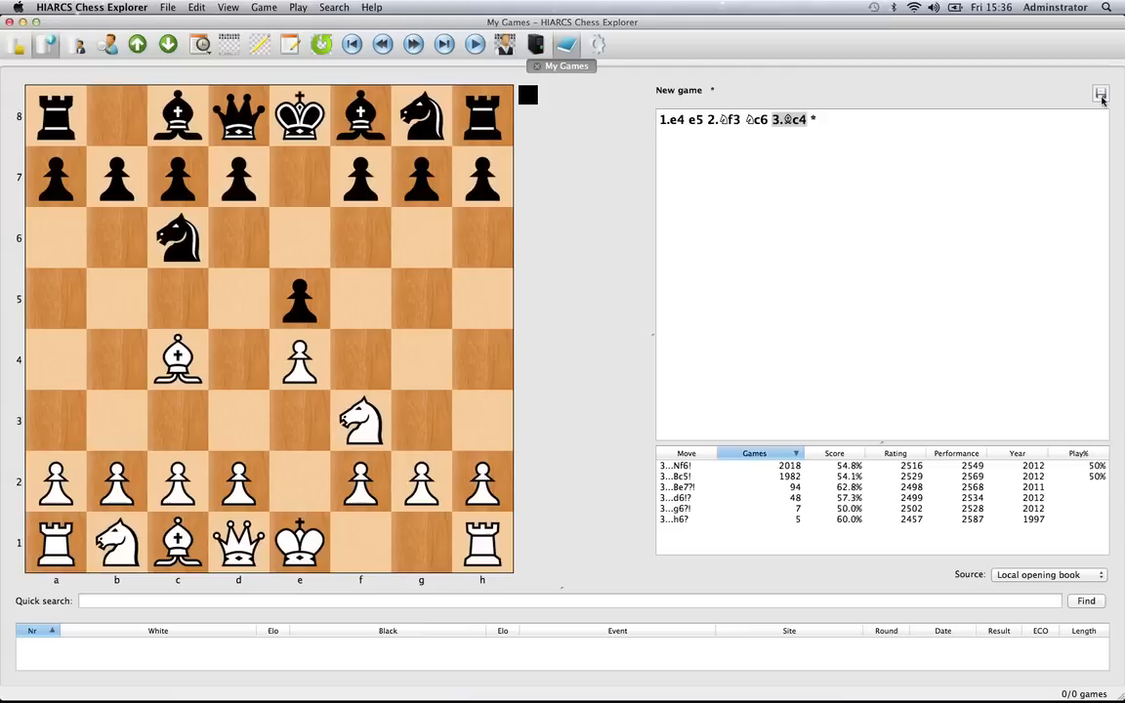
mouse_move(1102, 93)
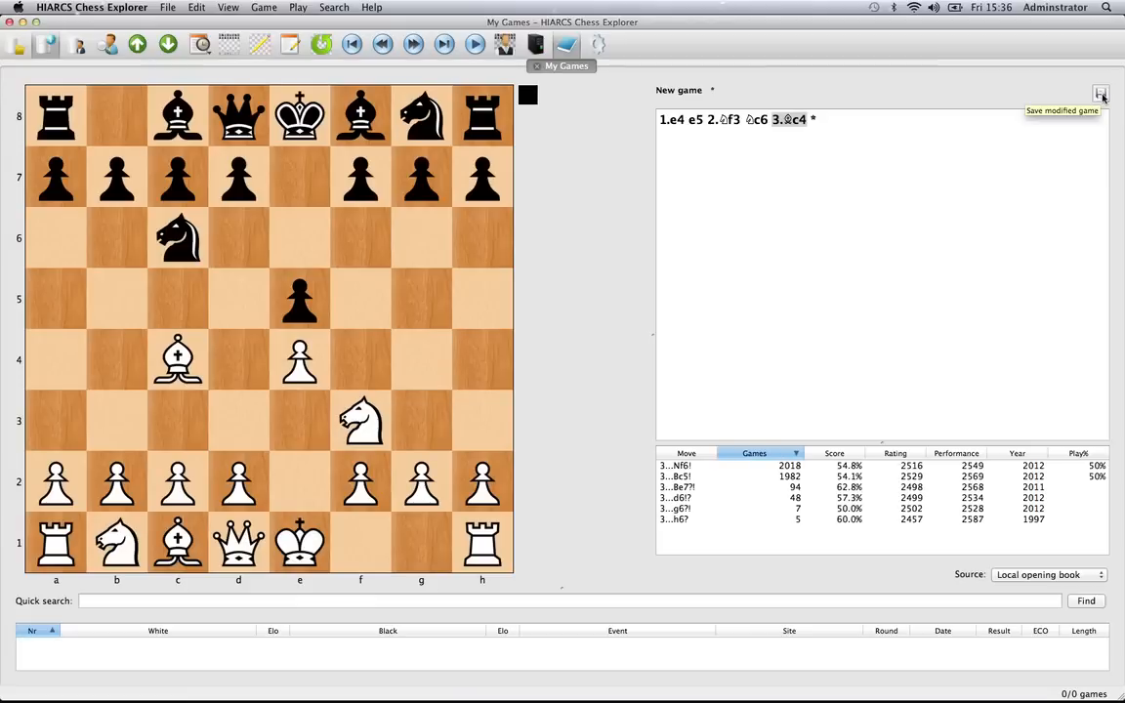
Start saving the modified game and focus the White player field
click(1101, 92)
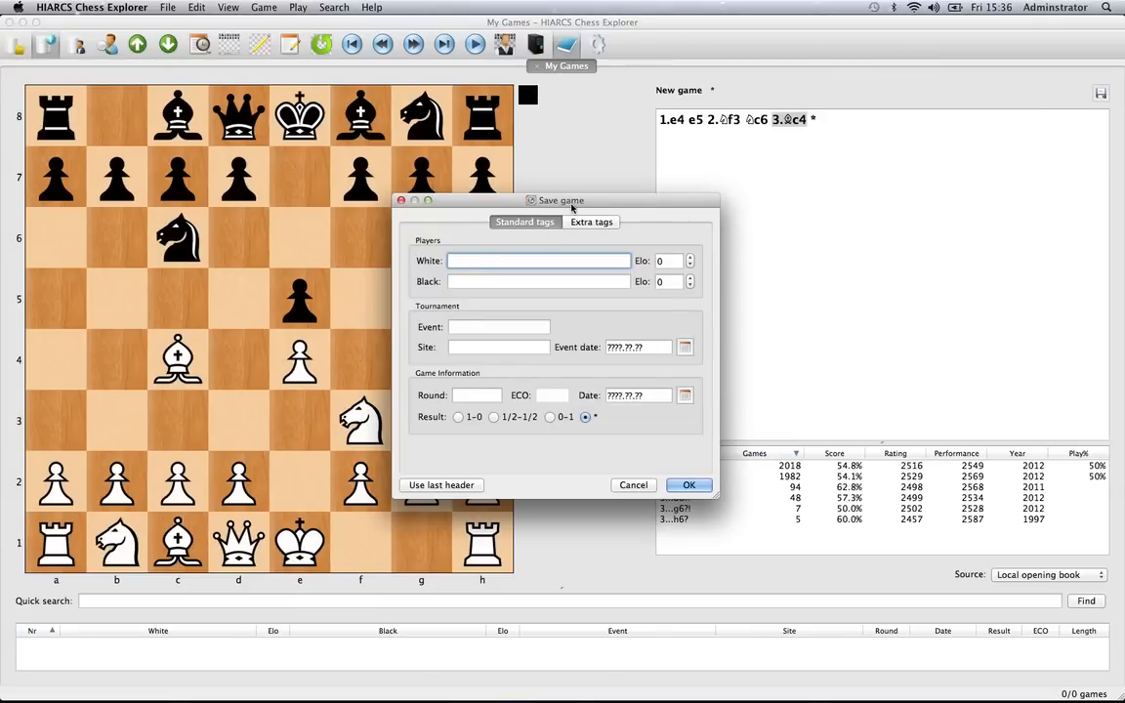
mouse_move(548, 273)
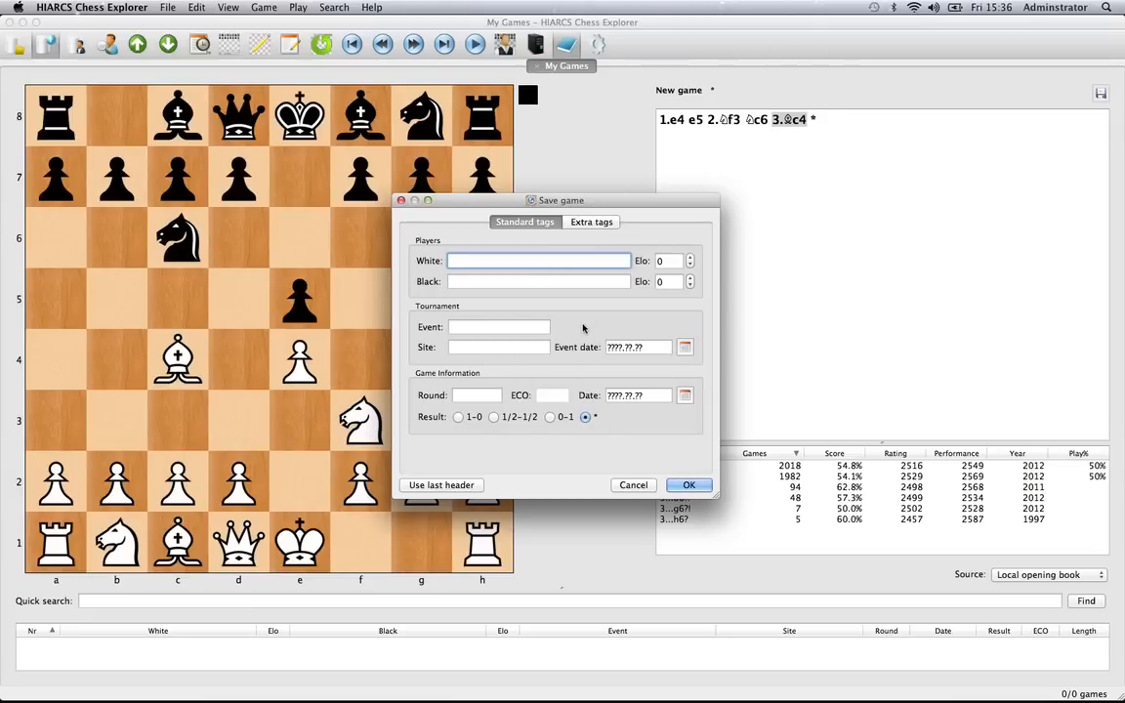
click(516, 262)
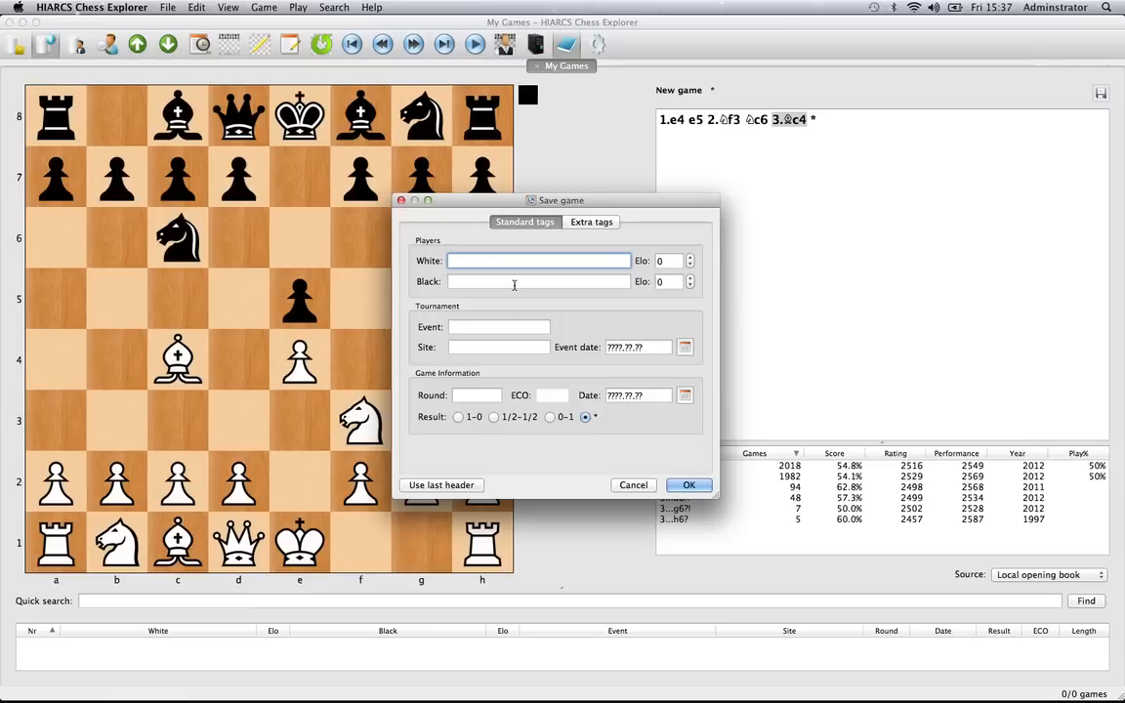
Enter Nick as White and Fred as Black
text(N)
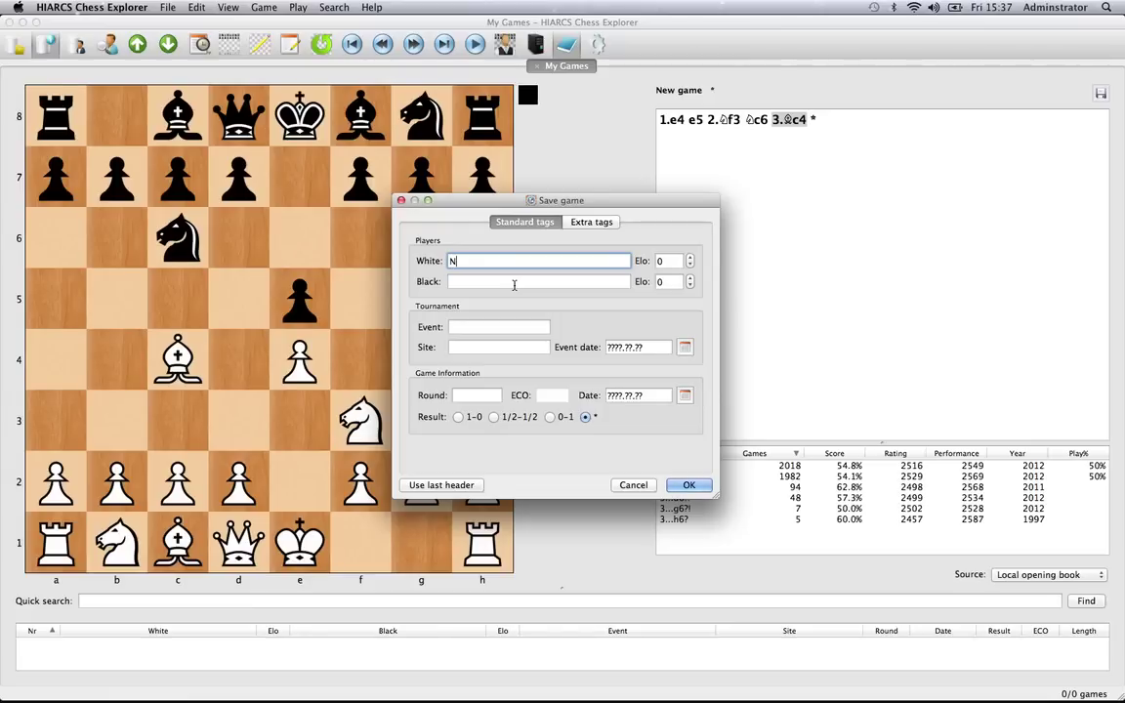
text(ick)
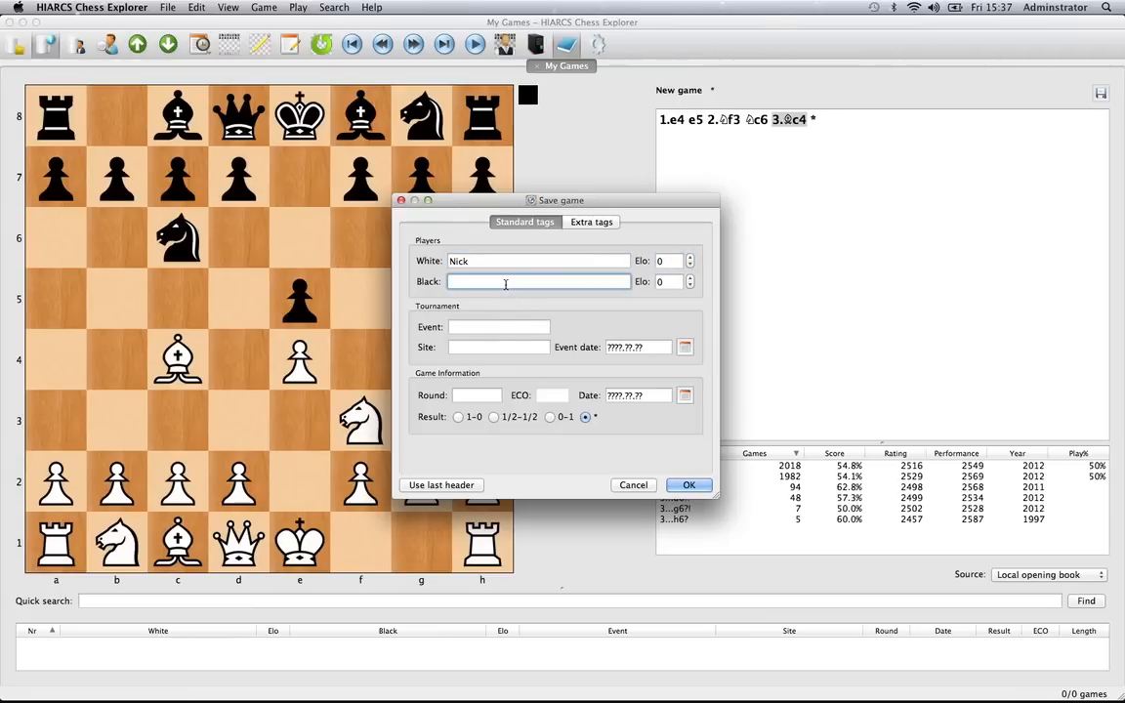
text(Fred)
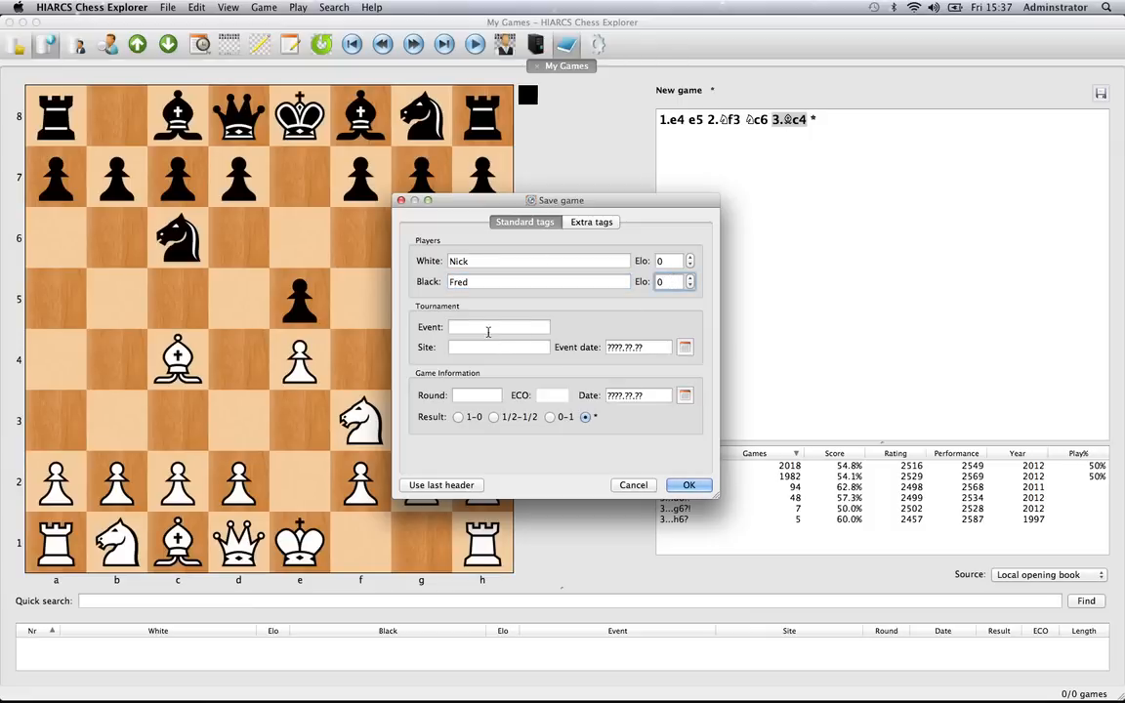
Move through the Event and Site entries and bring up the event-date calendar
click(500, 326)
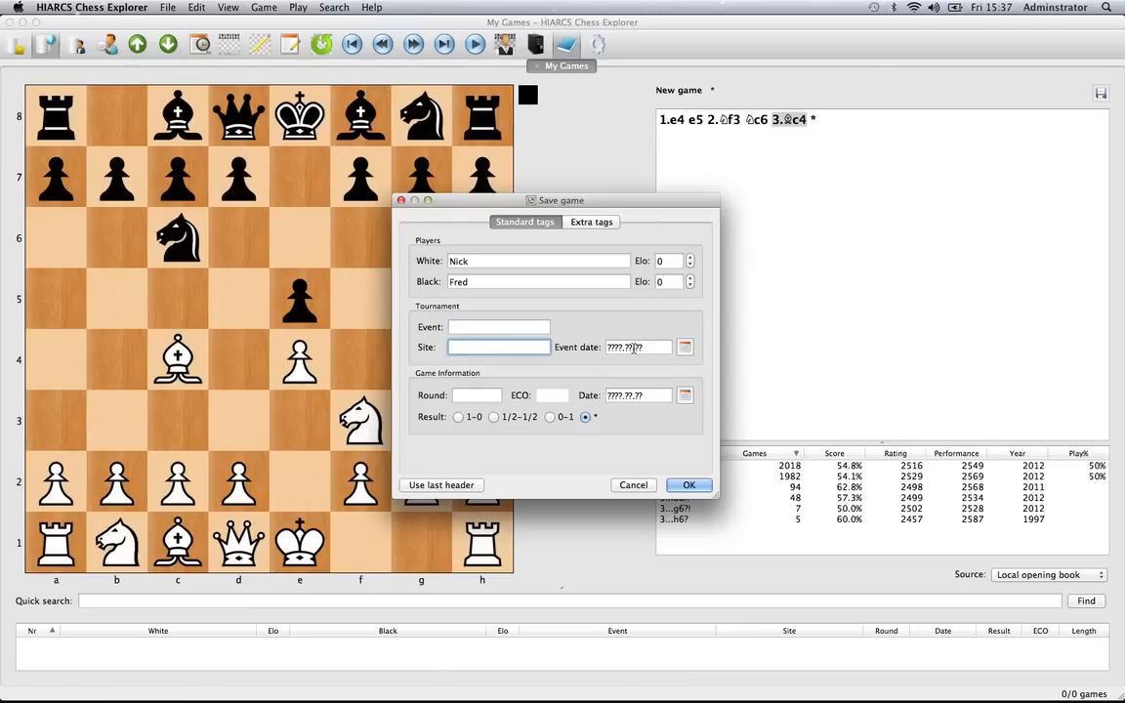
click(637, 347)
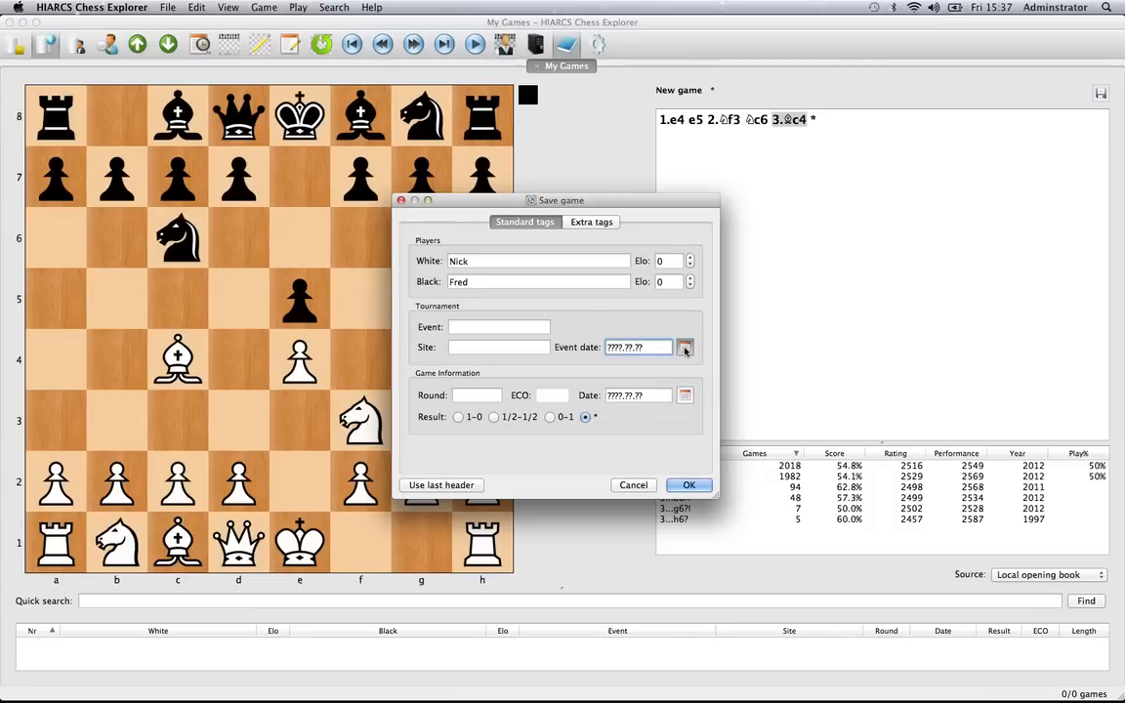
click(684, 348)
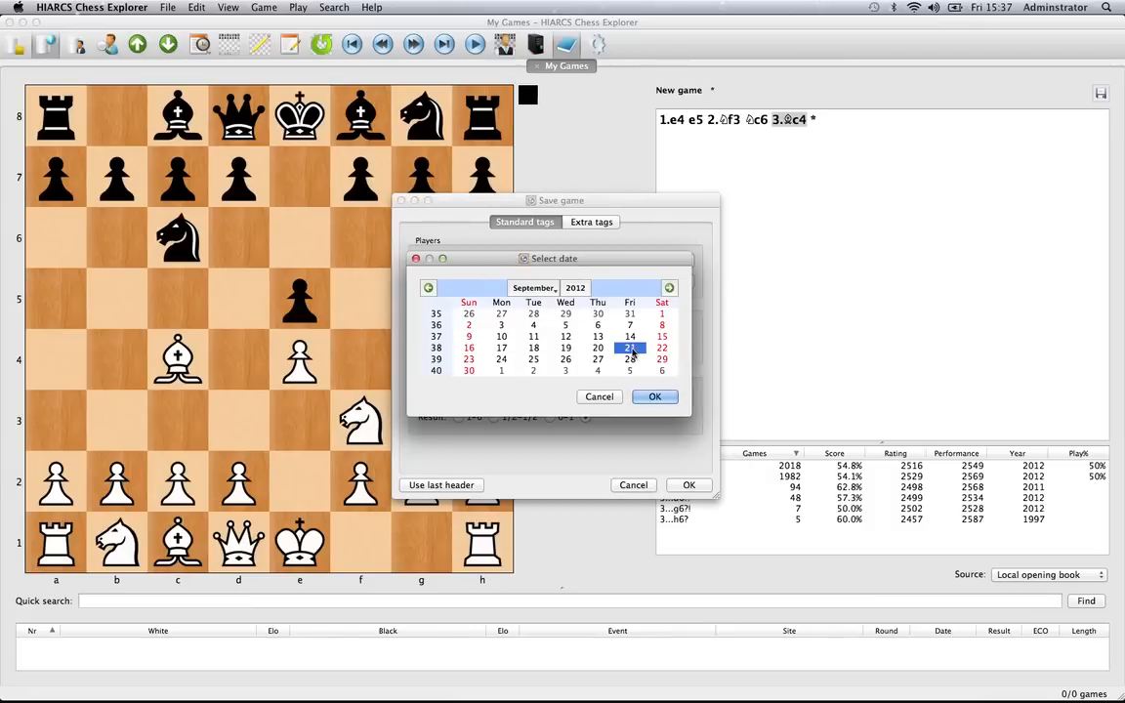
Choose 21 September 2012 as the event date
click(655, 396)
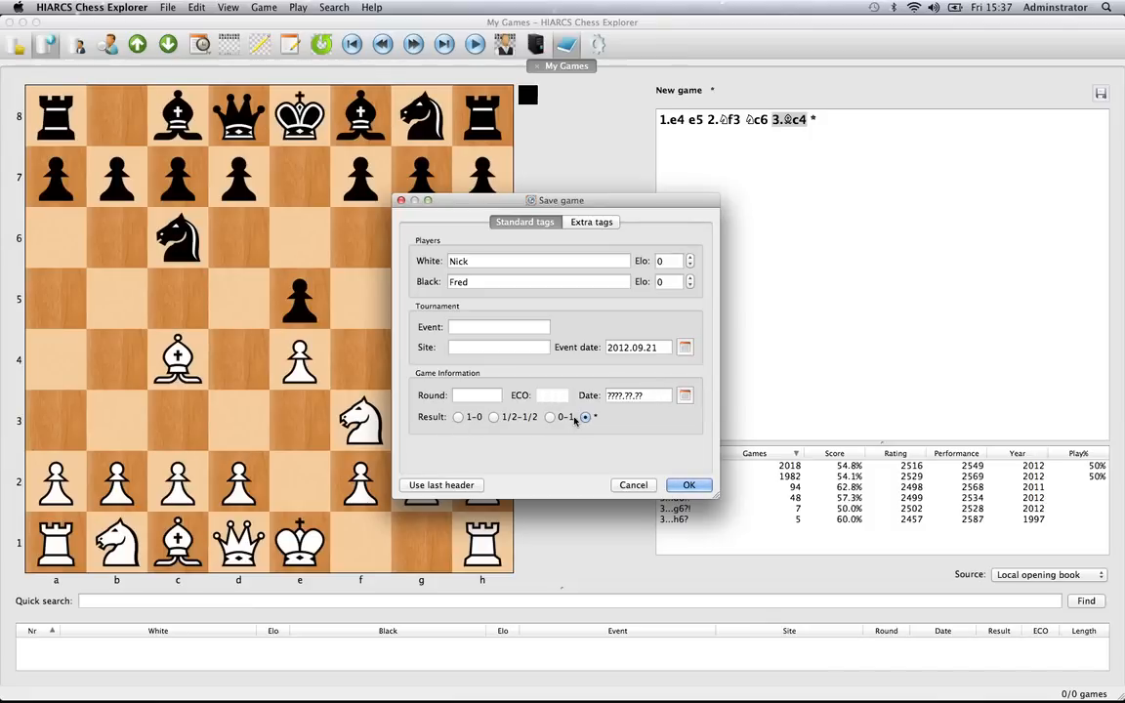
mouse_move(590, 422)
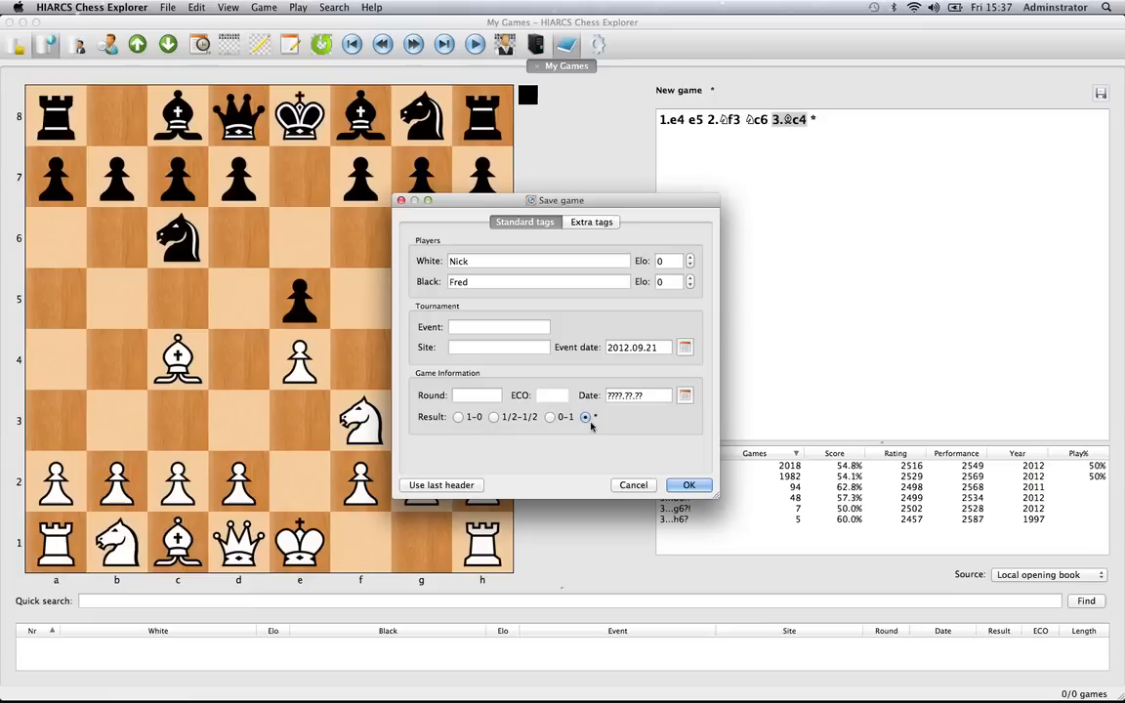
click(492, 418)
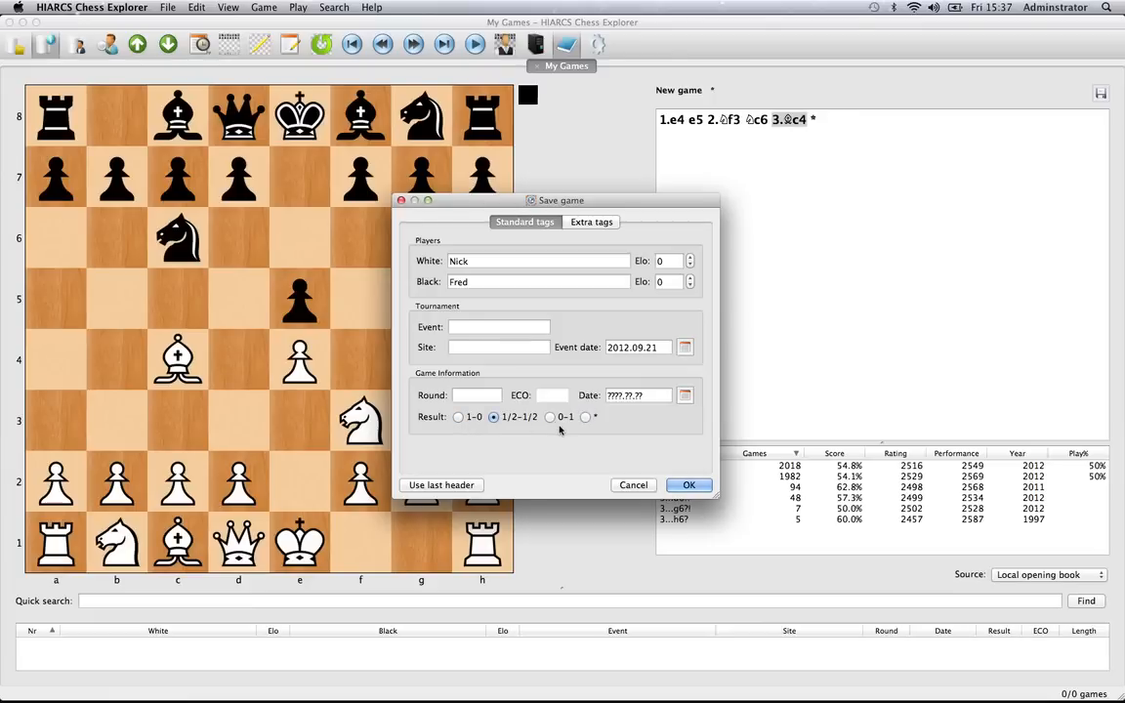
click(586, 419)
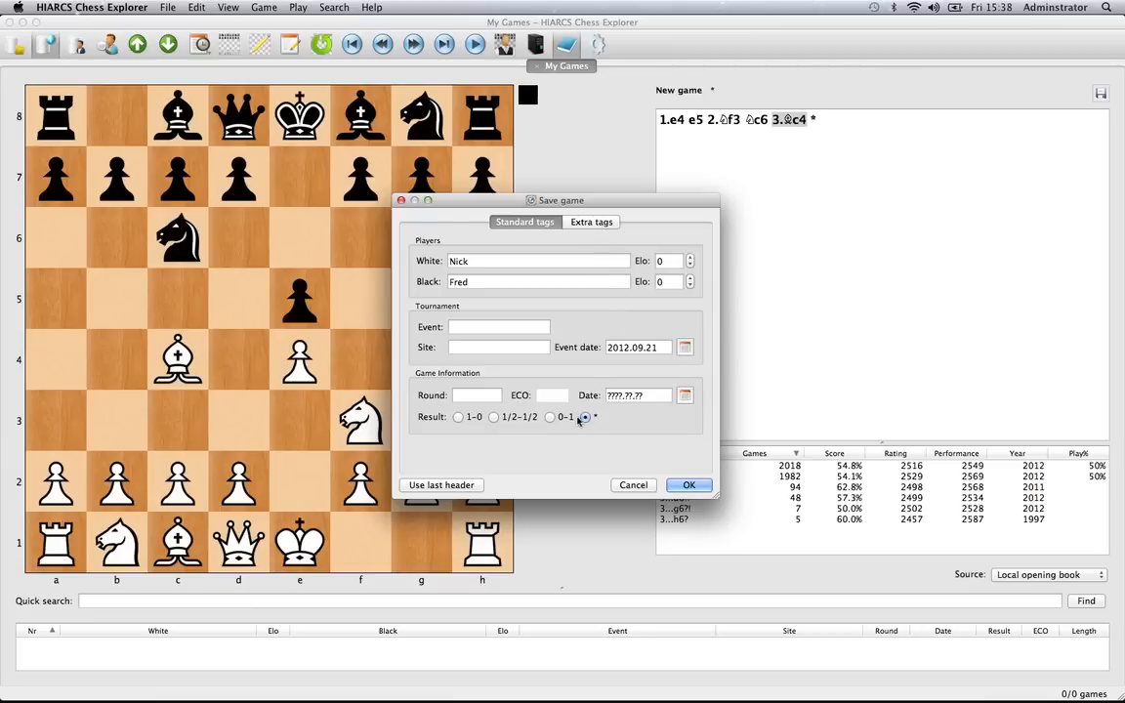
click(582, 418)
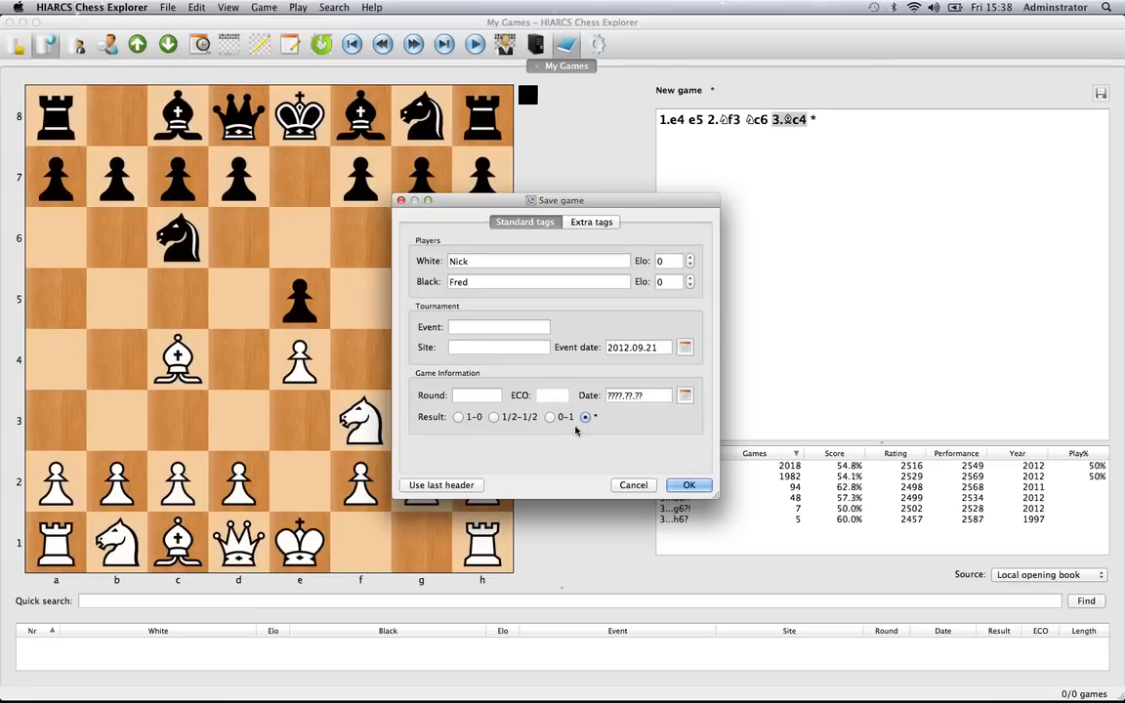
mouse_move(553, 438)
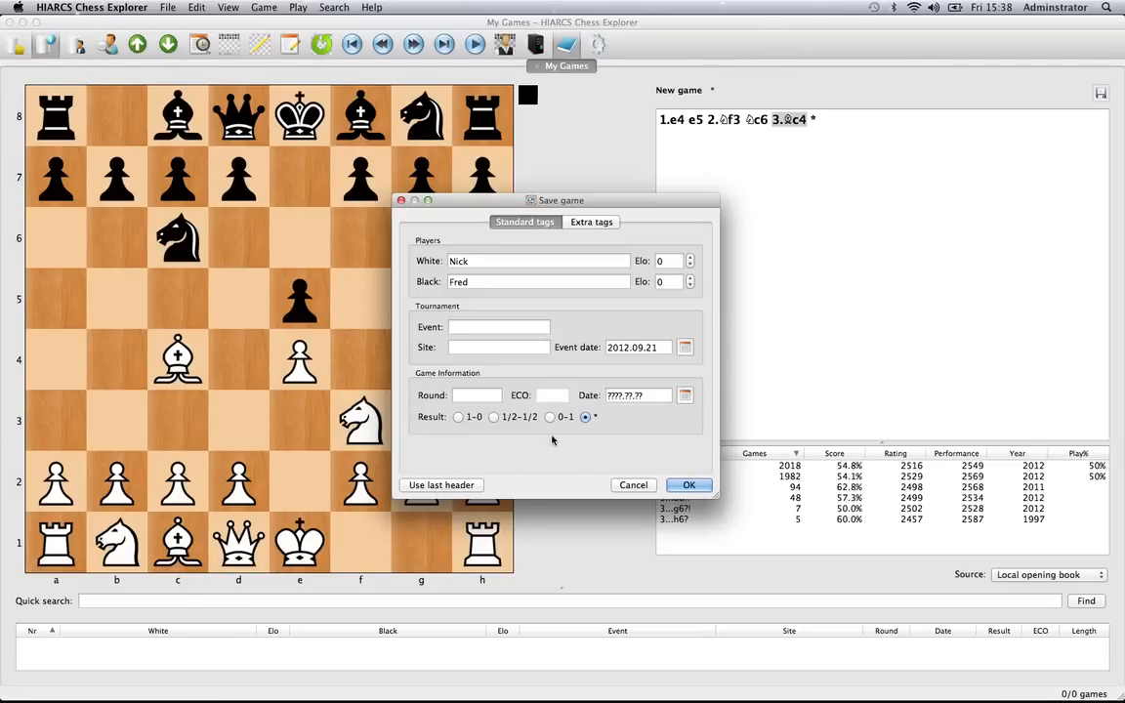
mouse_move(584, 449)
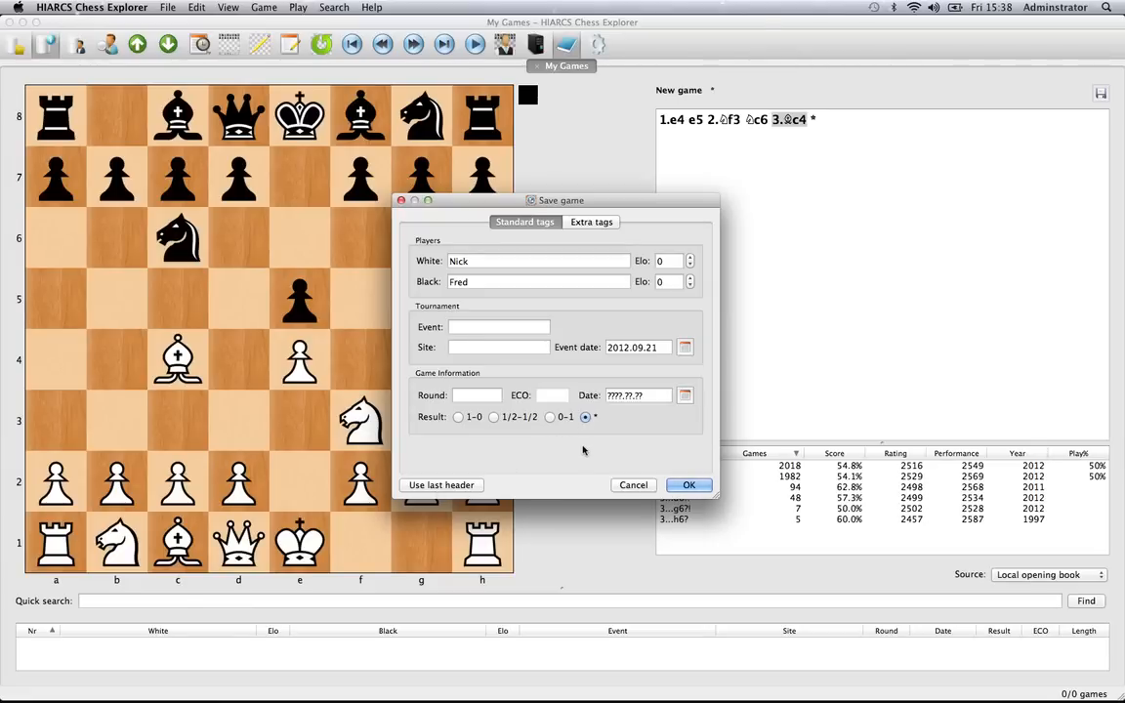
mouse_move(643, 453)
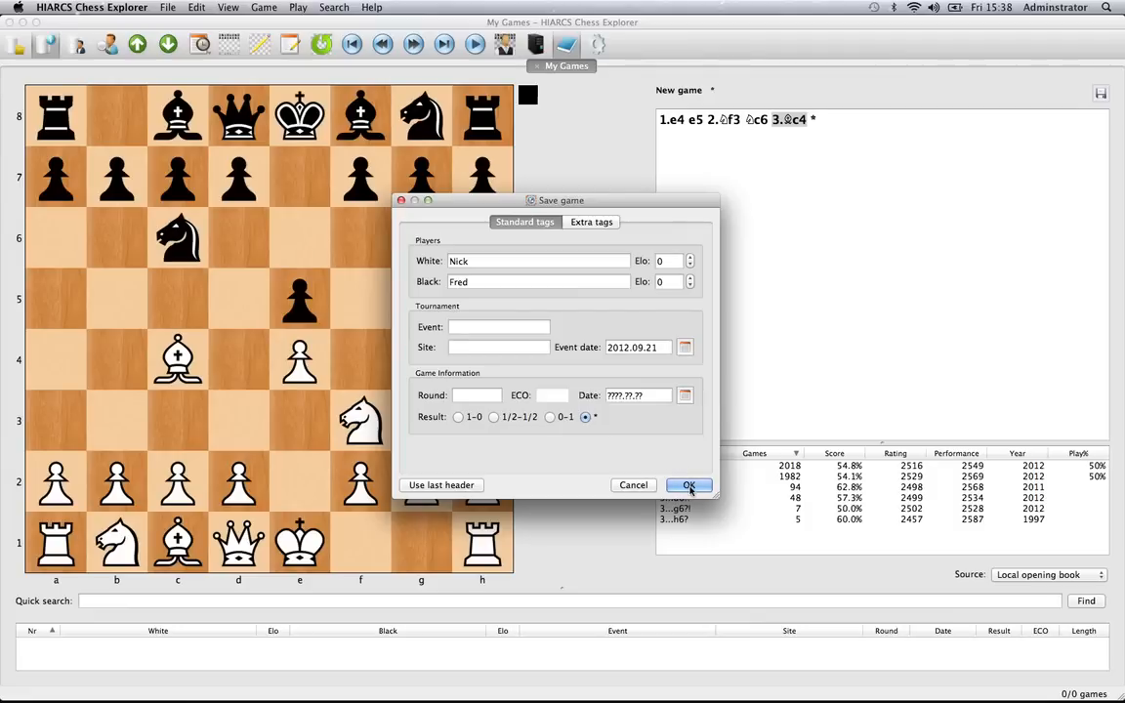
Save the game into My Games and select the new Nick vs Fred entry
click(690, 485)
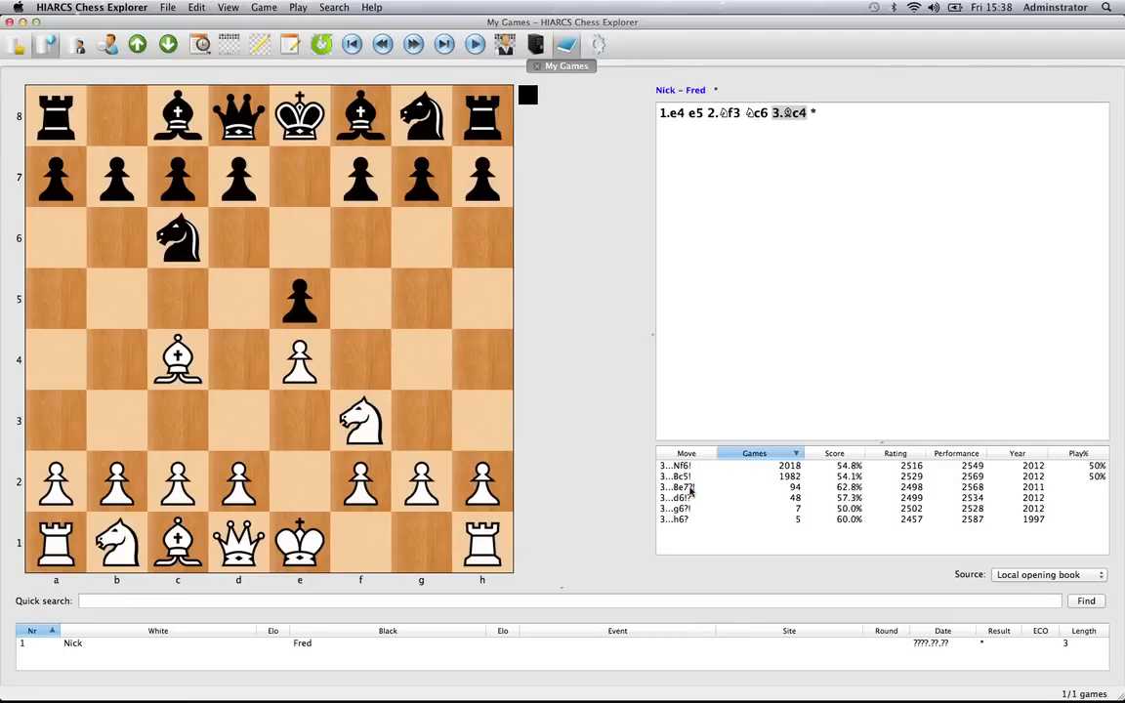
mouse_move(561, 590)
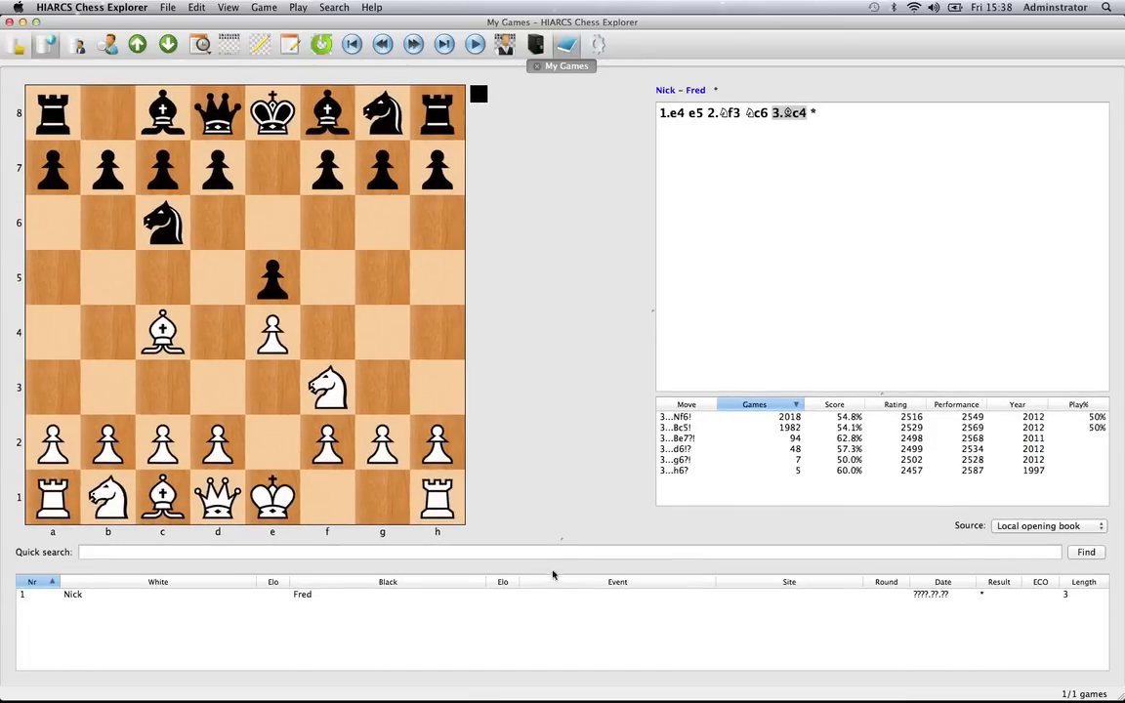
mouse_move(96, 601)
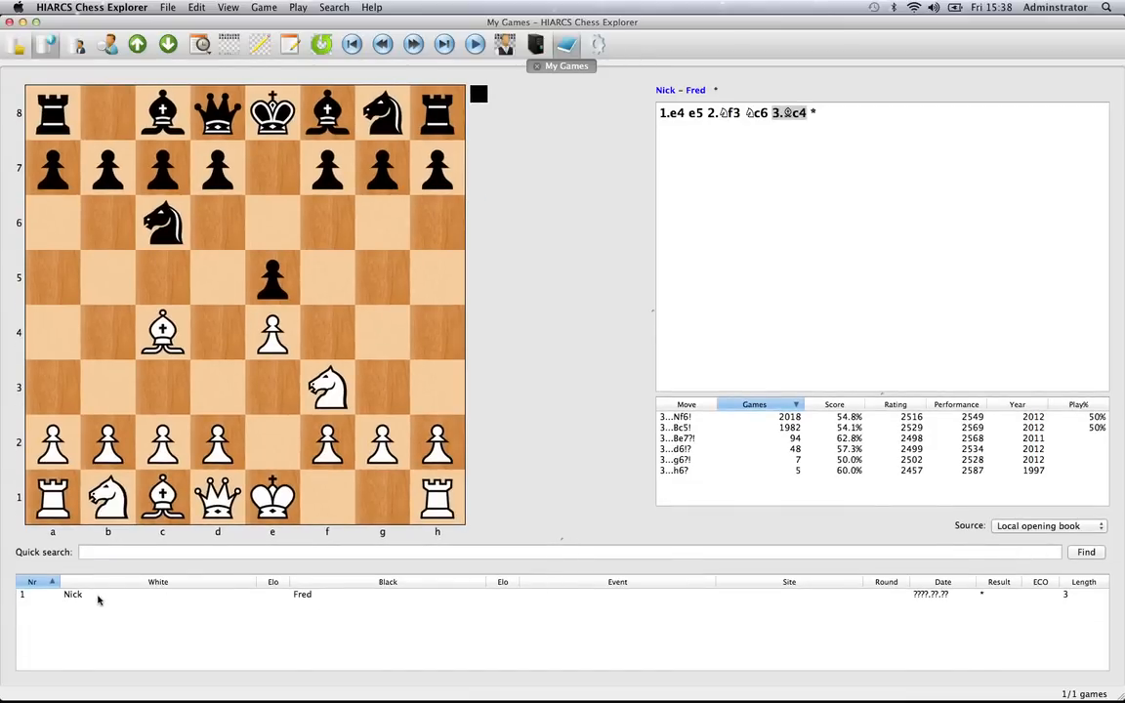
mouse_move(453, 592)
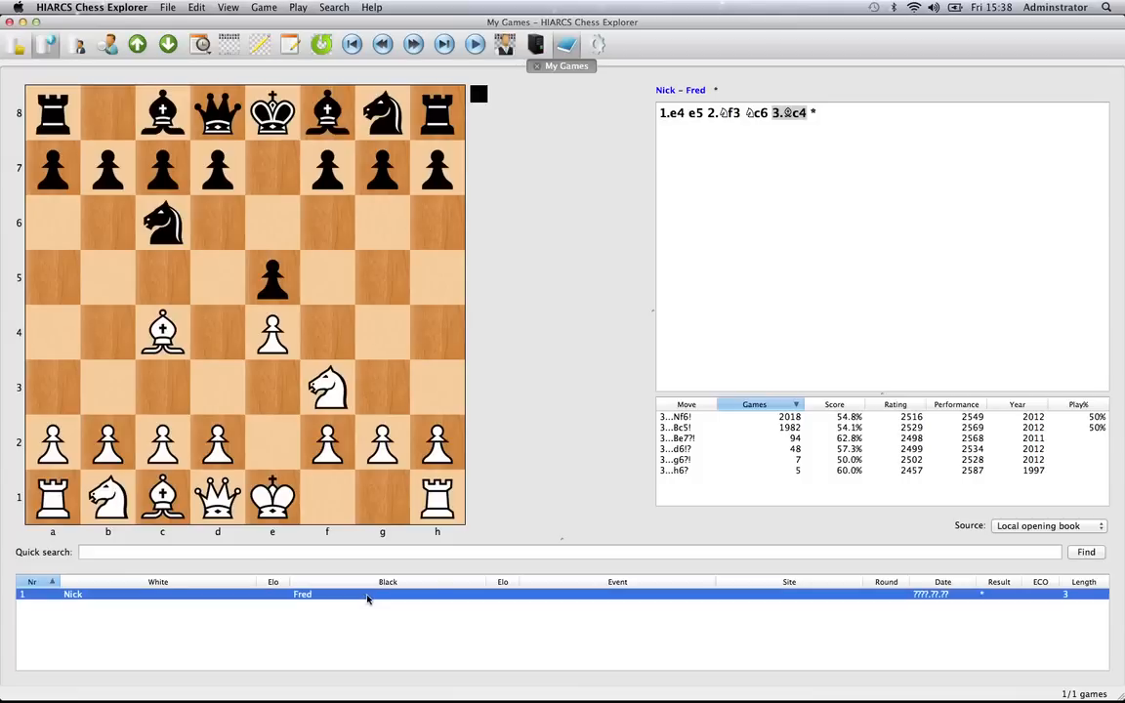
click(672, 113)
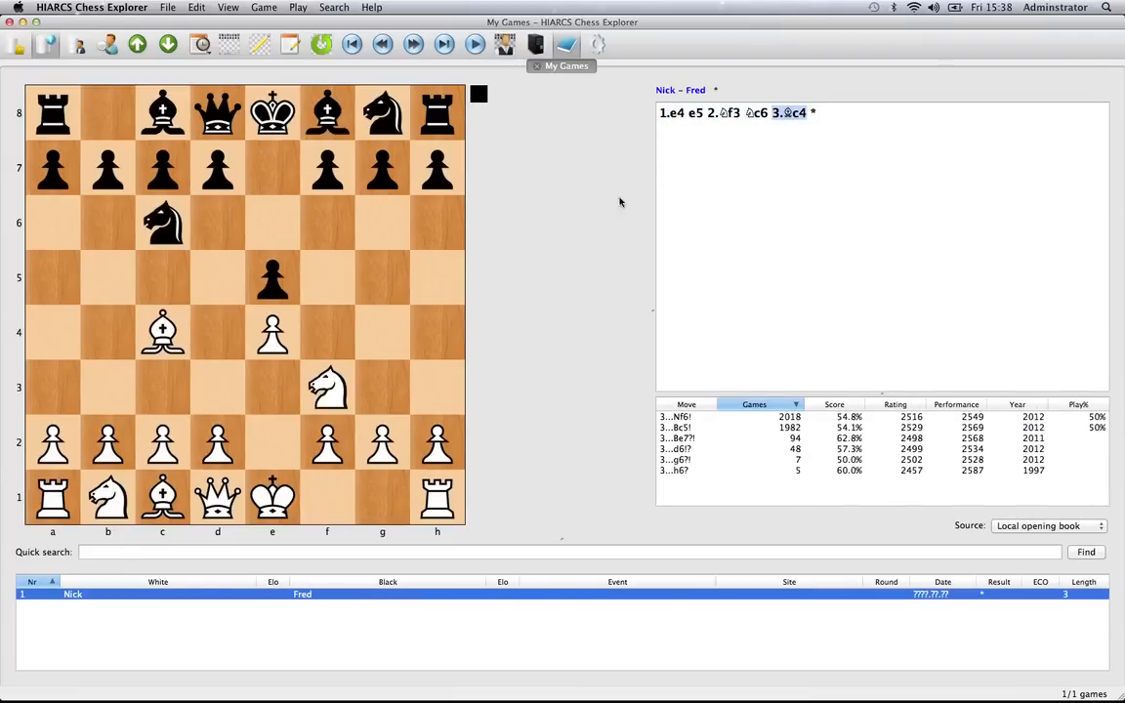
mouse_move(805, 307)
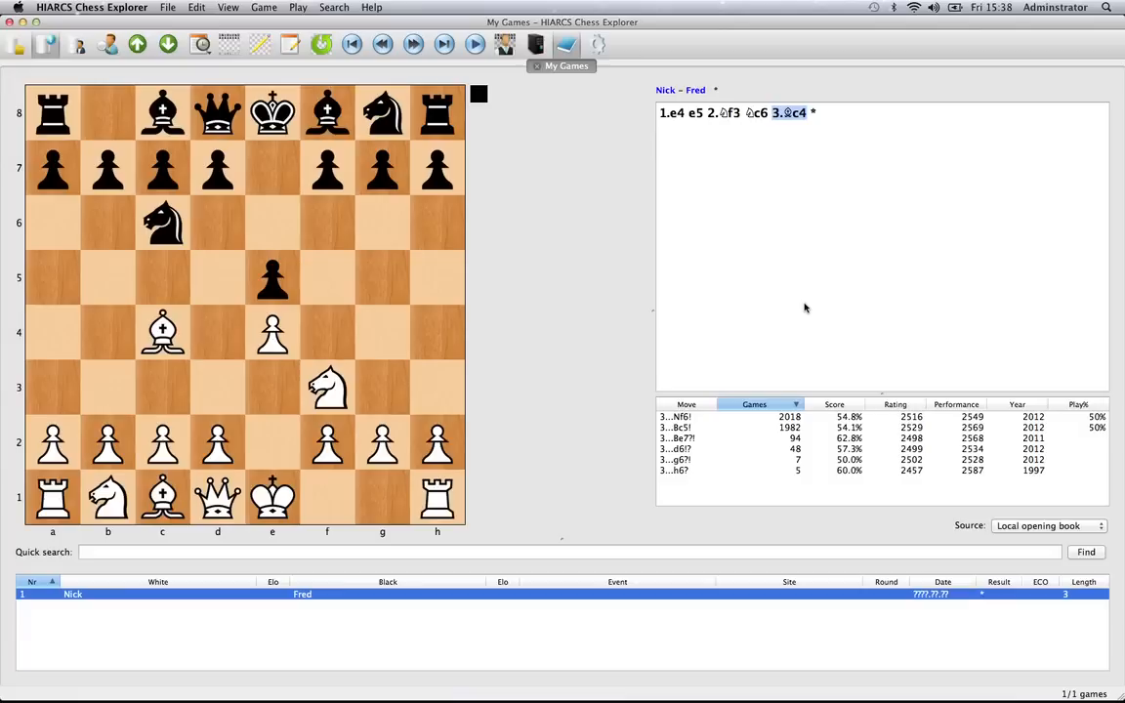